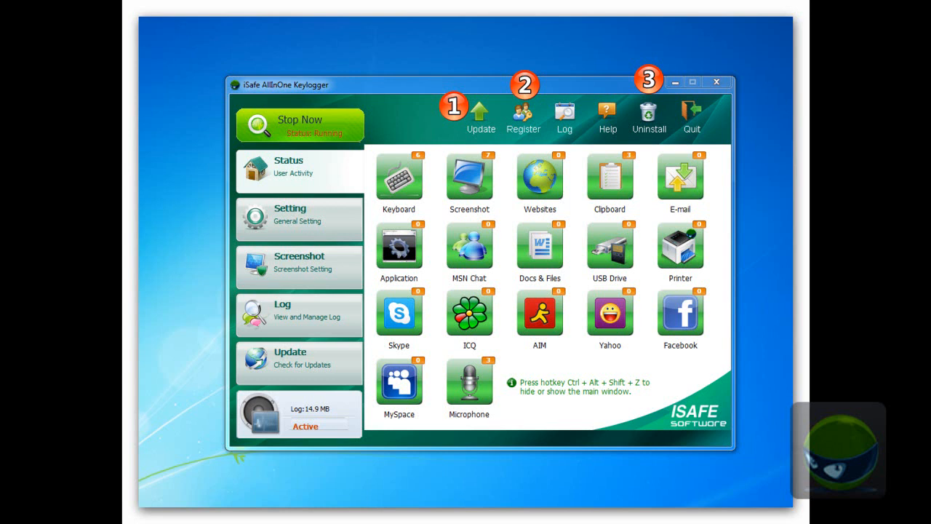
- Check for updates to open the iSafe Version List page showing version 5.9.1
click(480, 116)
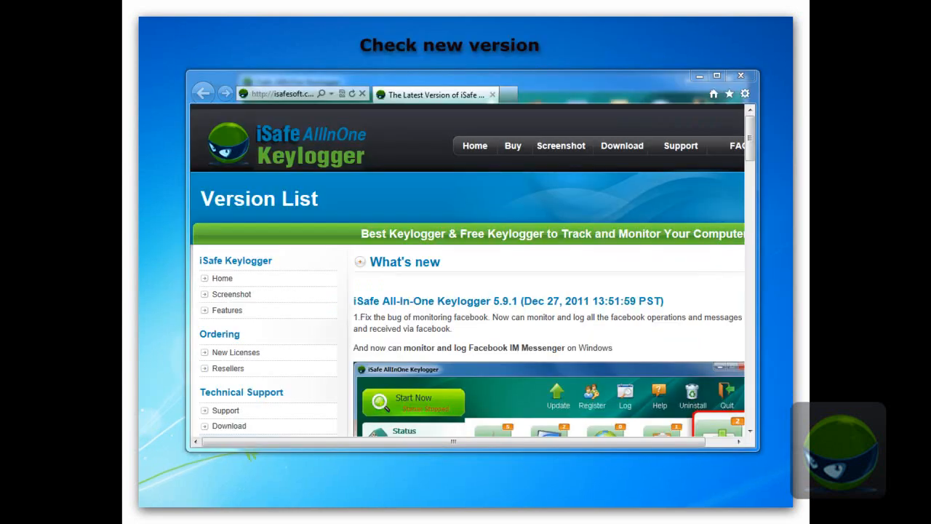